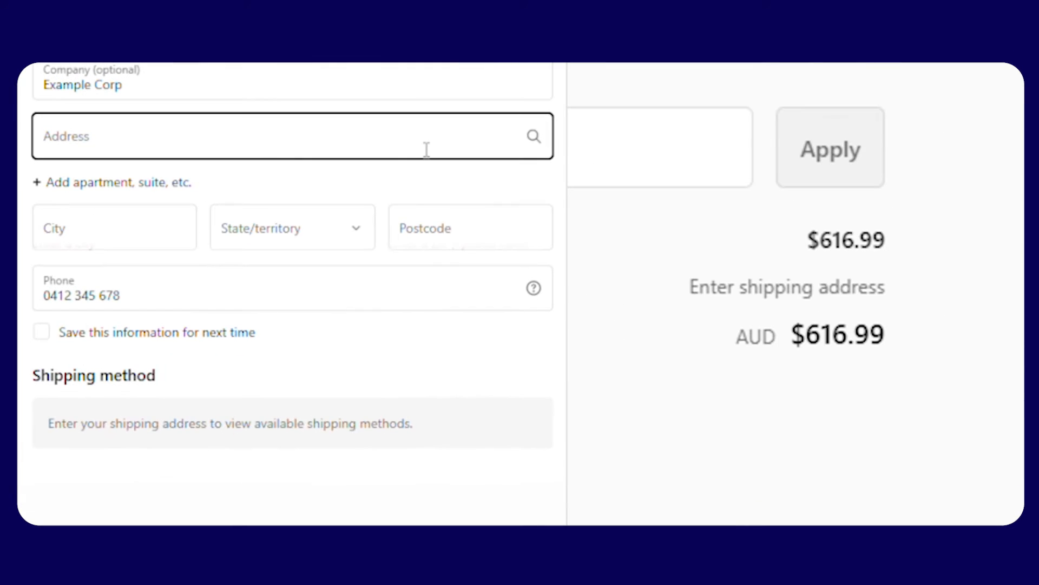
Enter 123 Example Ave as the checkout shipping address; no shipping methods are offered yet.
type("123 Example Ave")
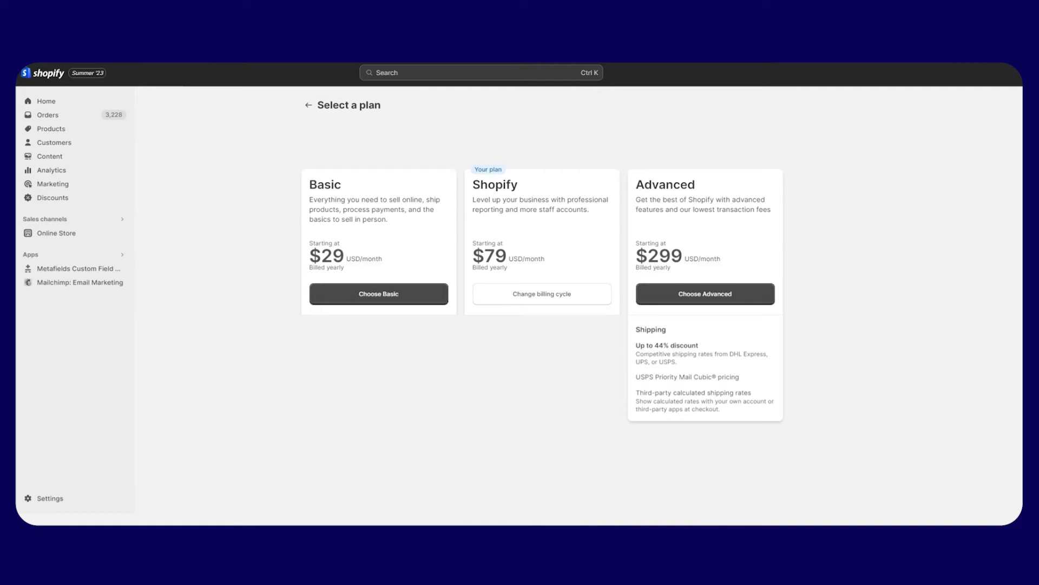
Review the Advanced plan's third-party calculated shipping rates feature on the plan page.
left_click(705, 293)
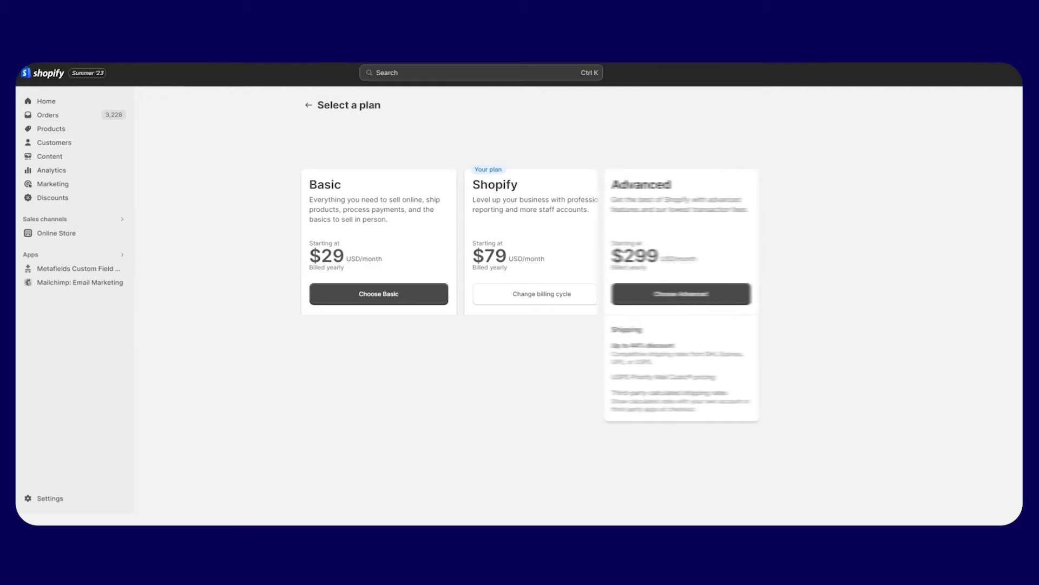
left_click(681, 295)
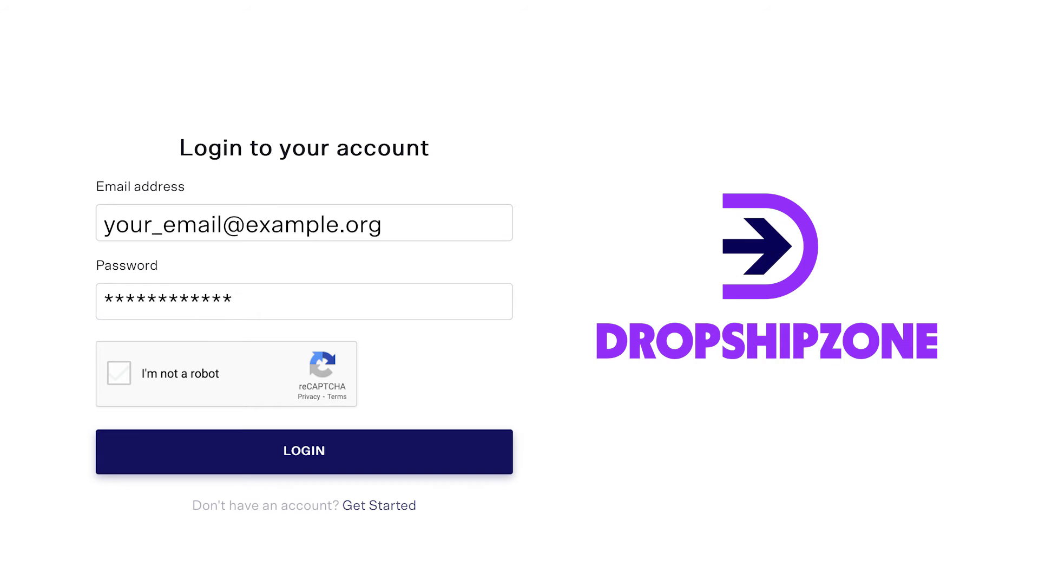
Log in to Dropshipzone, turn on the shipping setting rule and save the other rules.
left_click(303, 450)
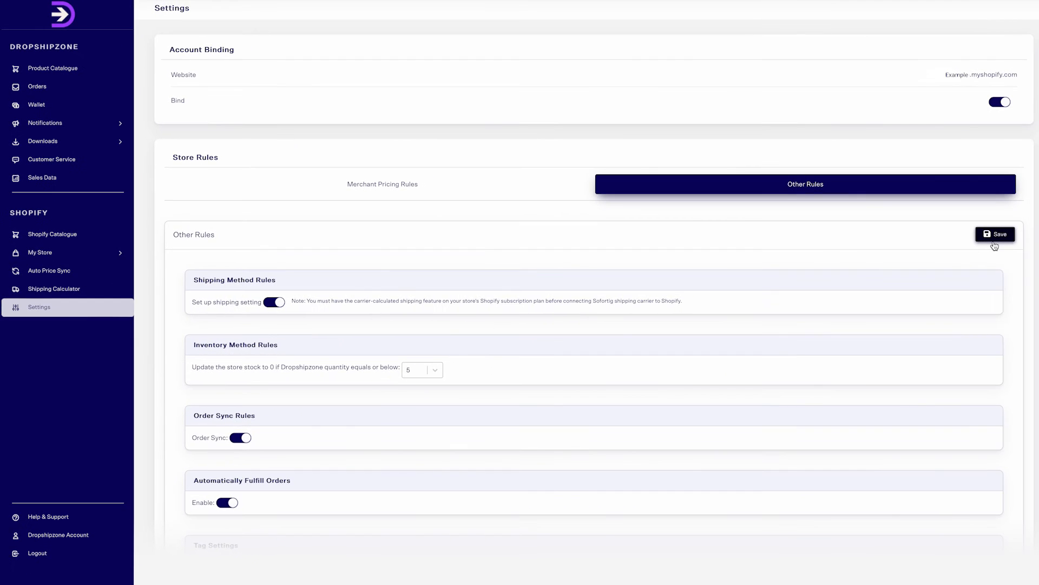
left_click(996, 234)
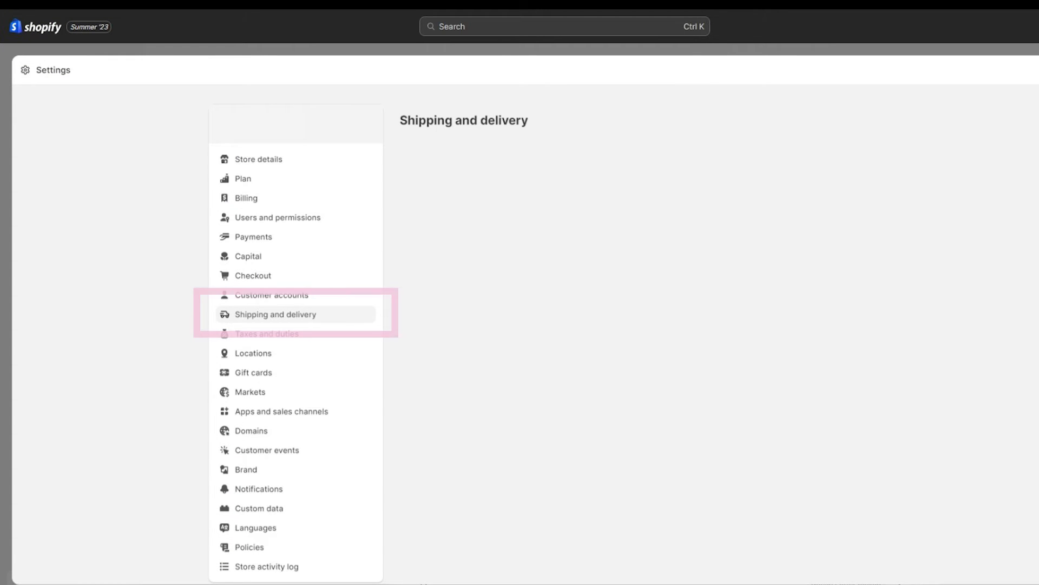
Add an Australia shipping zone to the general shipping profile in Shipping and delivery.
left_click(275, 314)
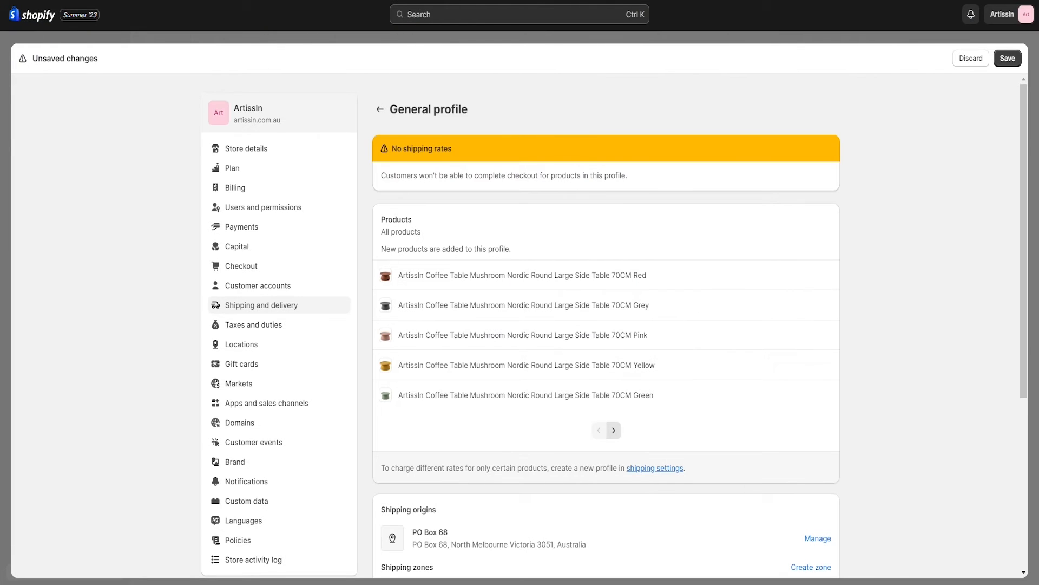
scroll("down", 3)
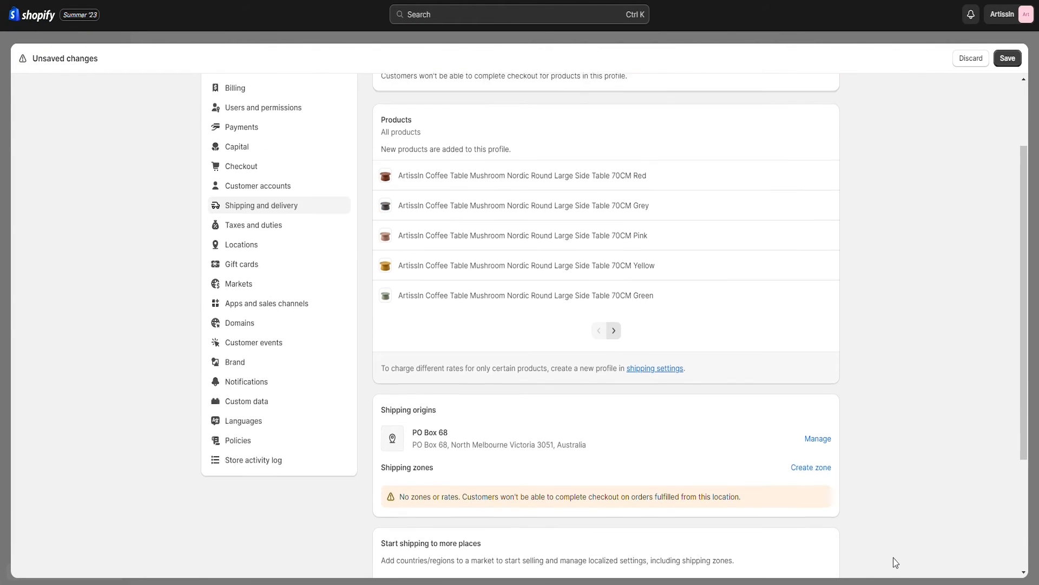
left_click(811, 467)
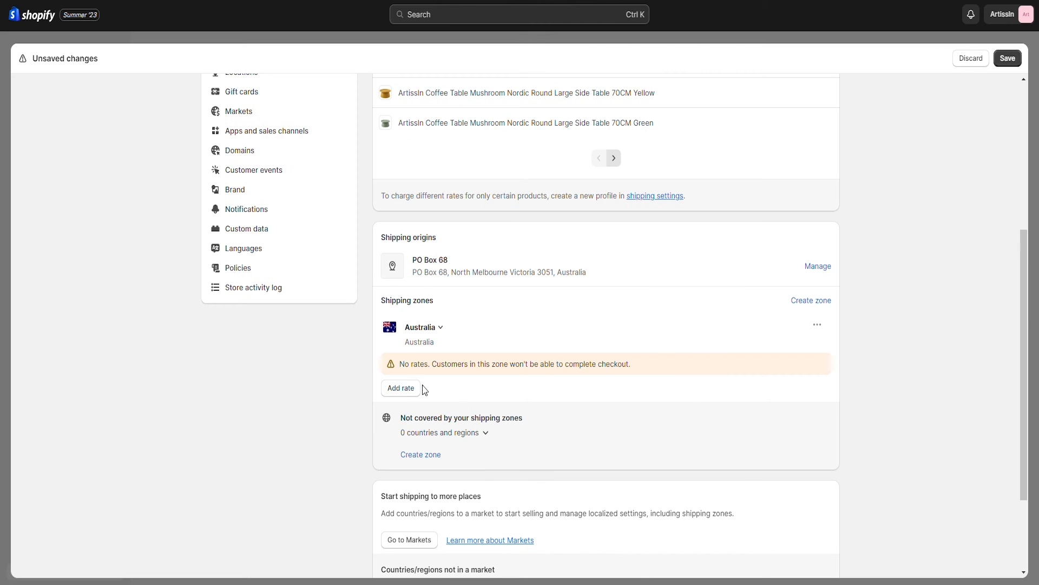
Add an app-calculated Standard-Shipping rate (Rates provided by app) to the Australia zone.
left_click(401, 387)
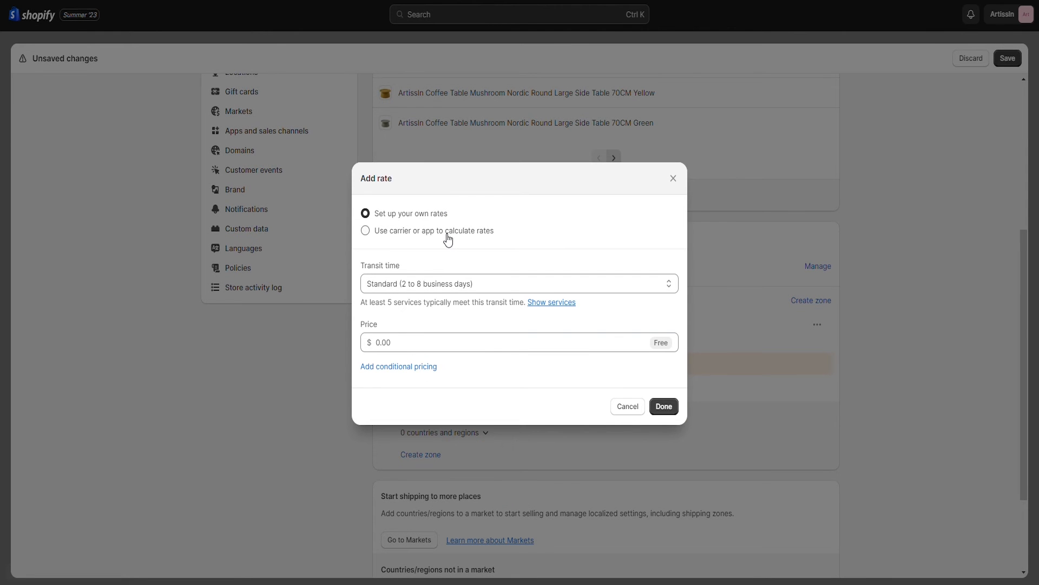
left_click(365, 230)
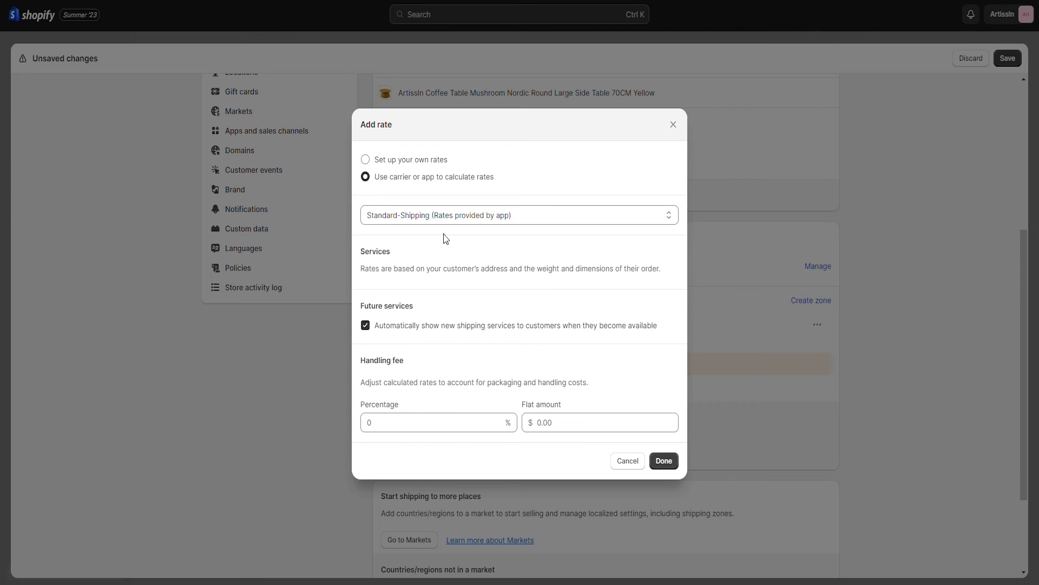
mouse_move(673, 463)
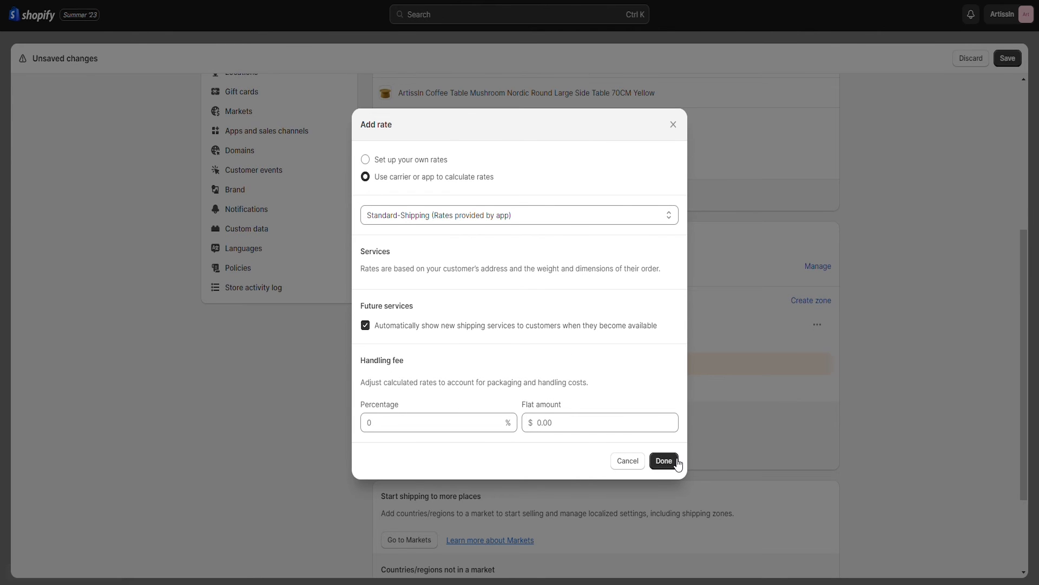
left_click(664, 462)
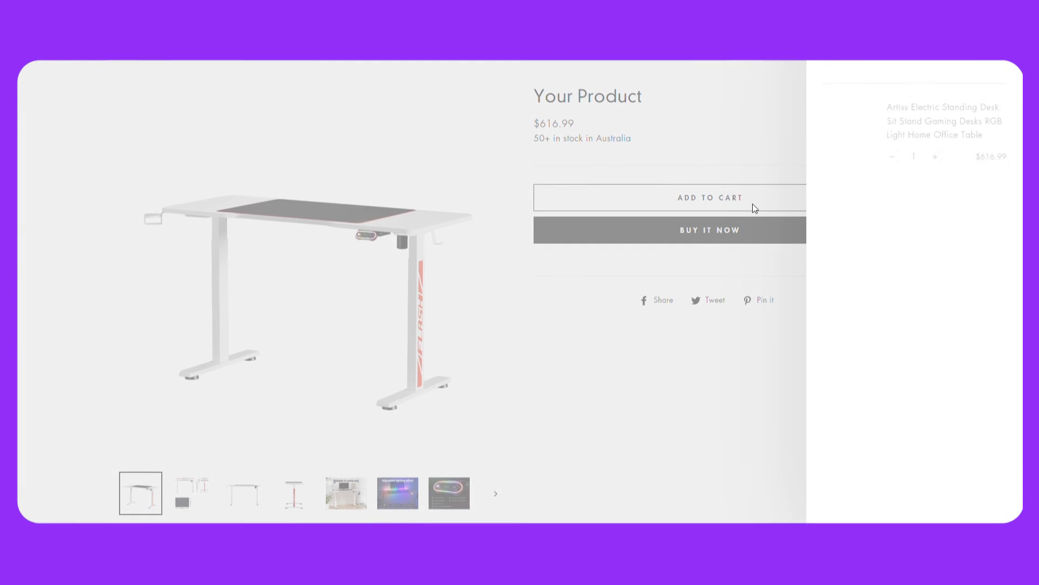
Add the standing desk to the cart and enter 123 Example Ave at checkout to get shipping methods.
left_click(710, 198)
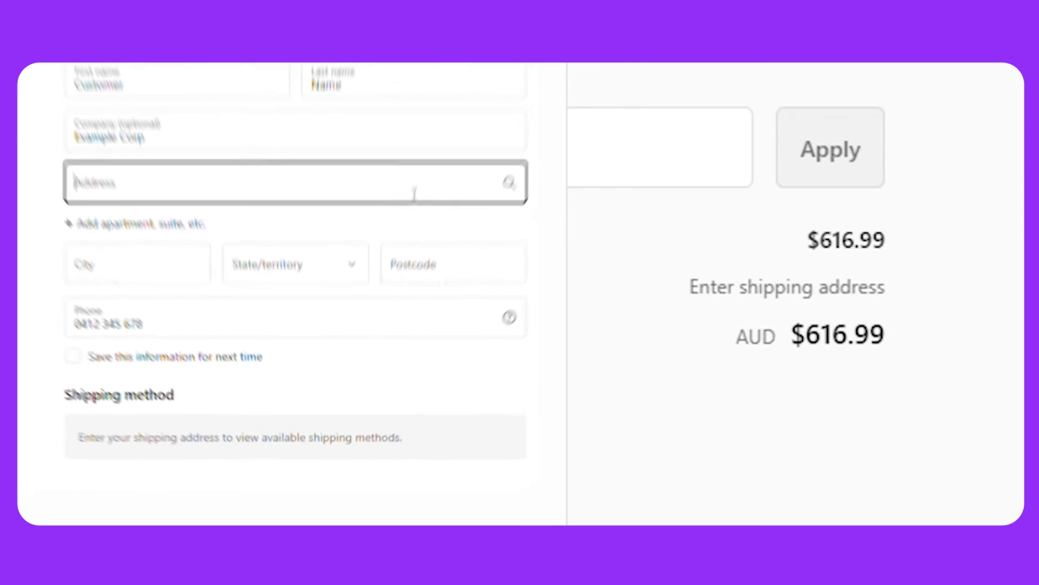
type("123 Example Ave")
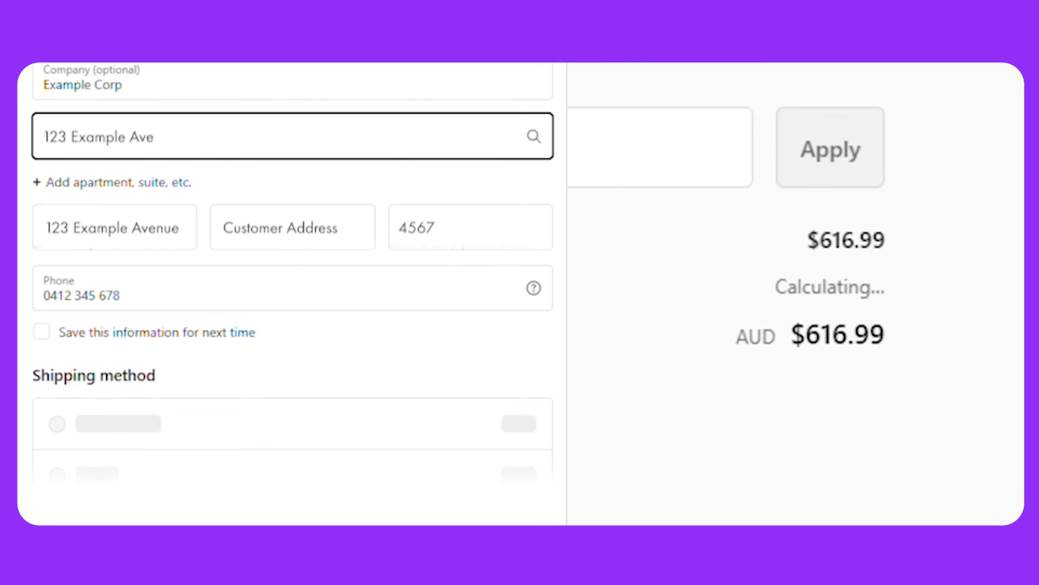